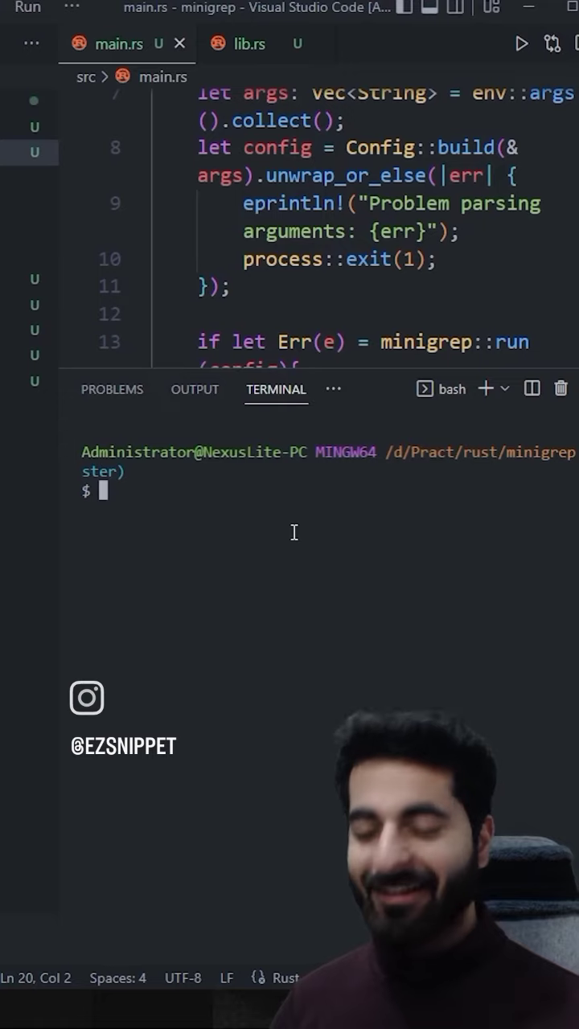
Step: Run grep for 'girl' on poem.txt in the terminal
text(gre)
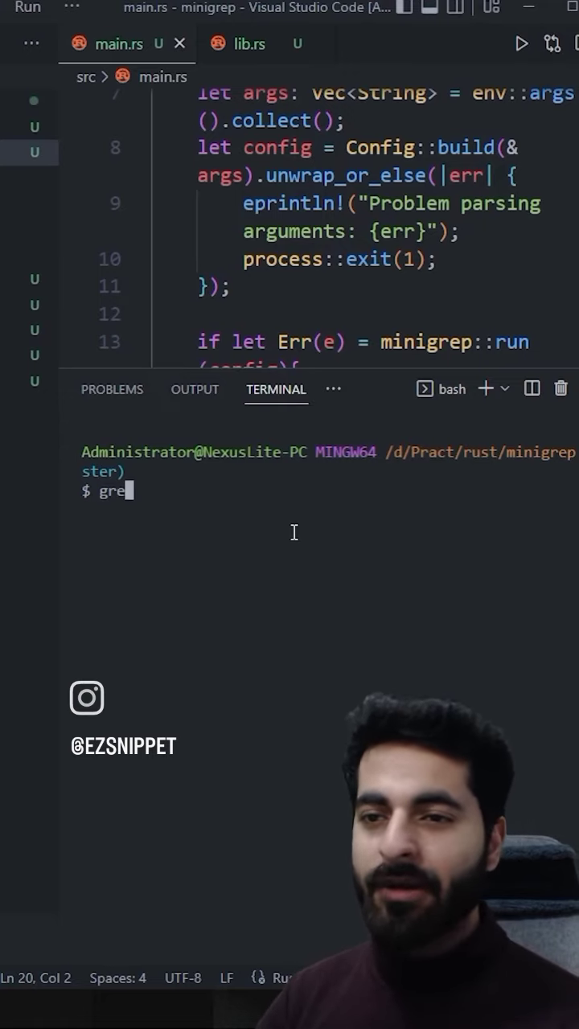
text(p)
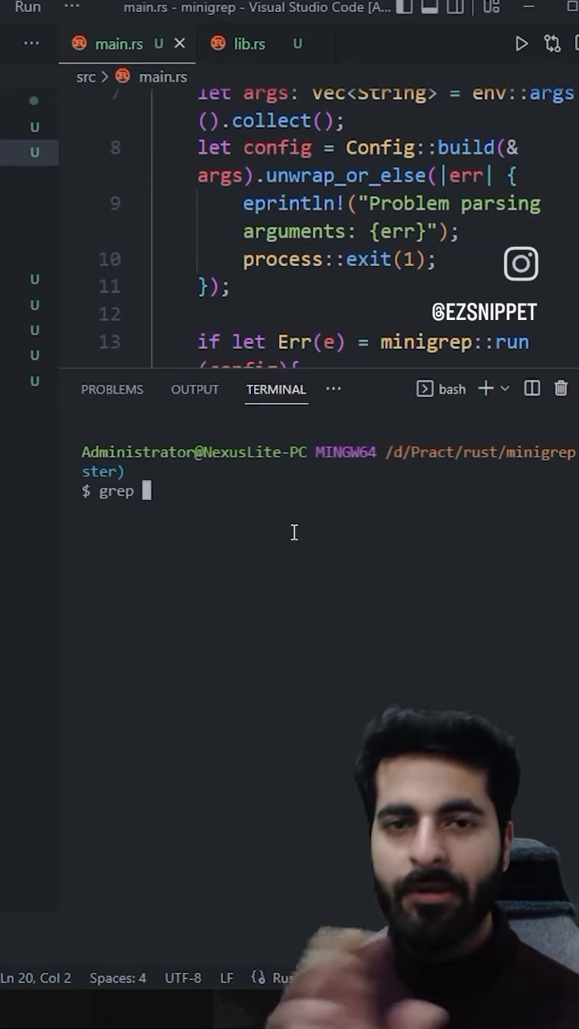
text(girl)
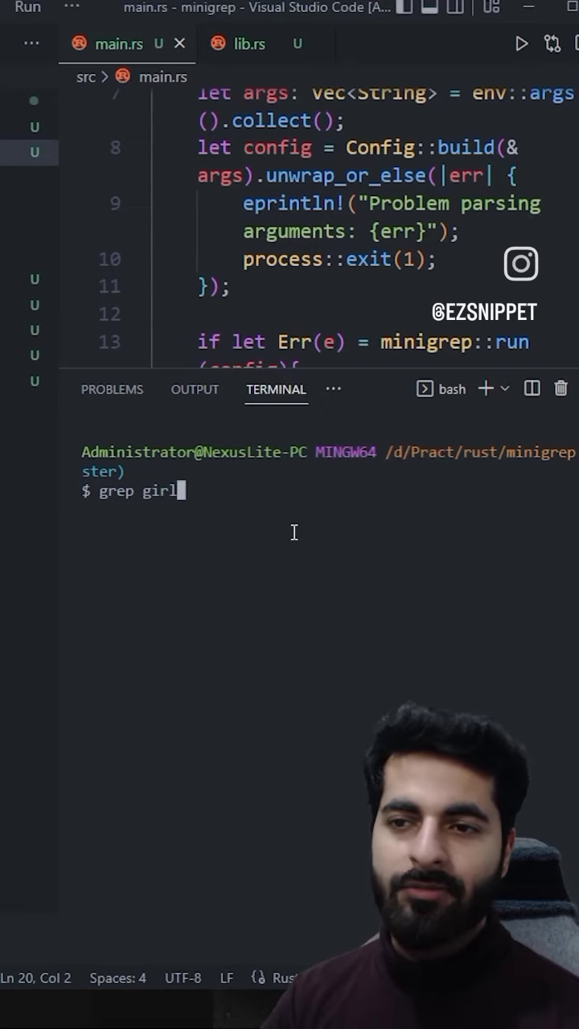
text(poem.txt)
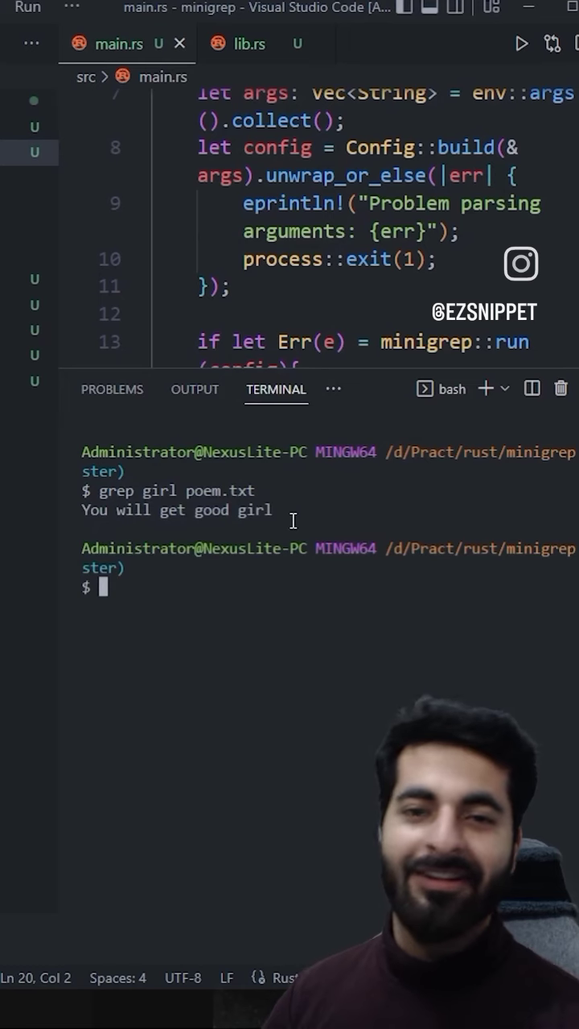
Step: Open poem.txt to view the matching line and show the Explorer sidebar
click(257, 43)
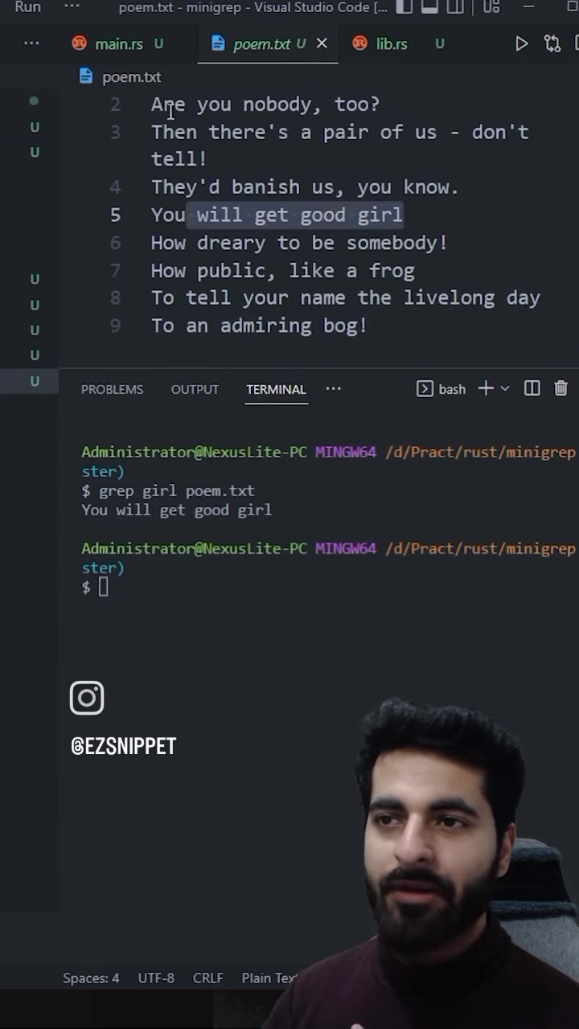
click(28, 60)
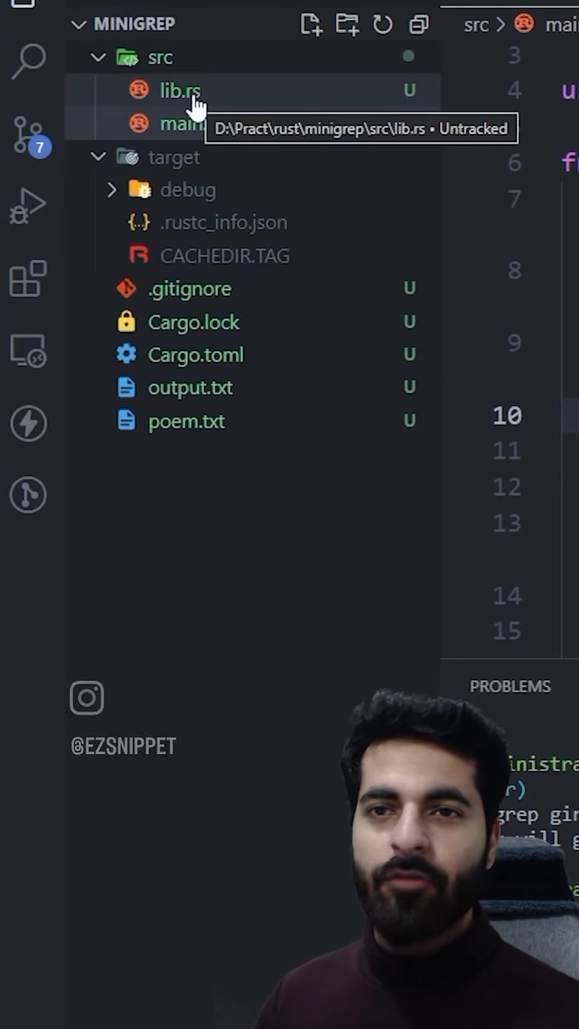
Step: Open lib.rs and select the if block inside the search function's loop
click(178, 89)
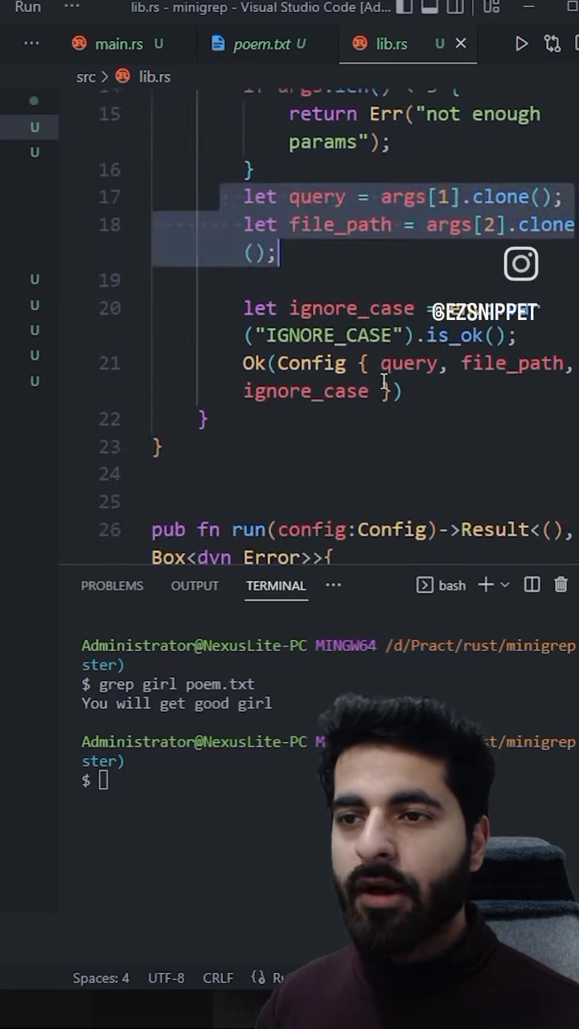
scroll(down, 3)
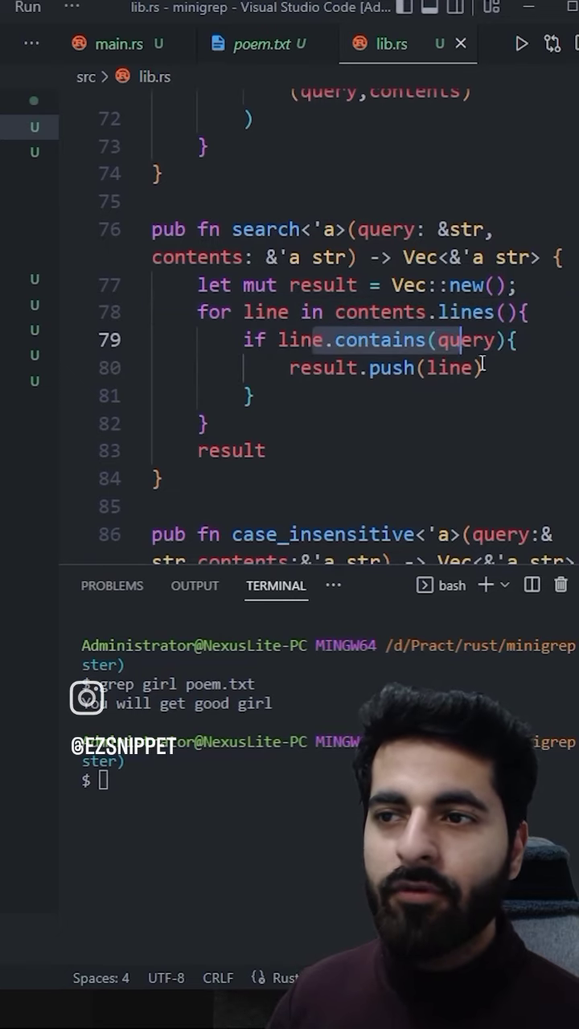
drag(241, 339, 209, 423)
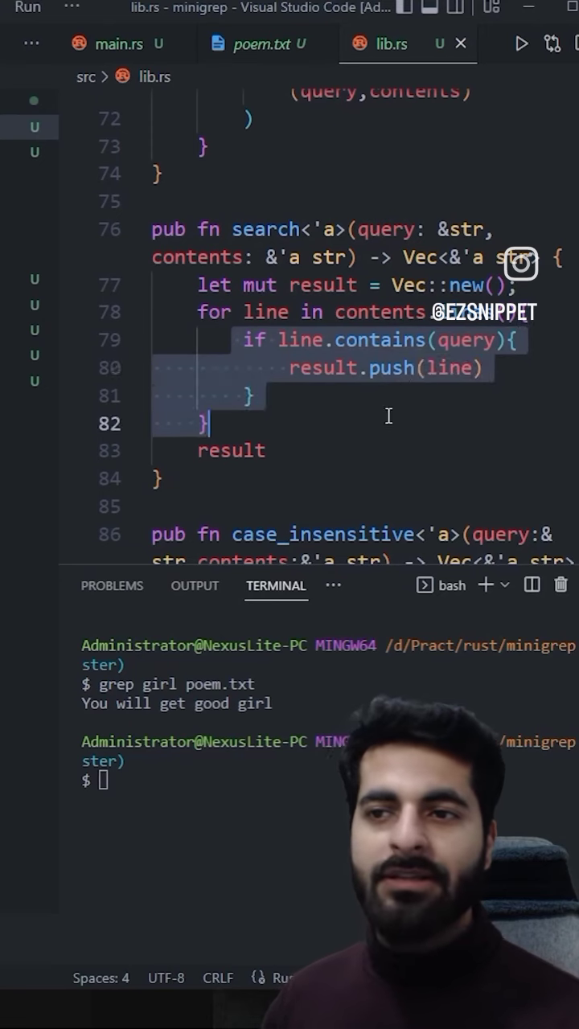
Step: Enter 'cargo run girl poem.txt' at the terminal prompt
scroll(down, 3)
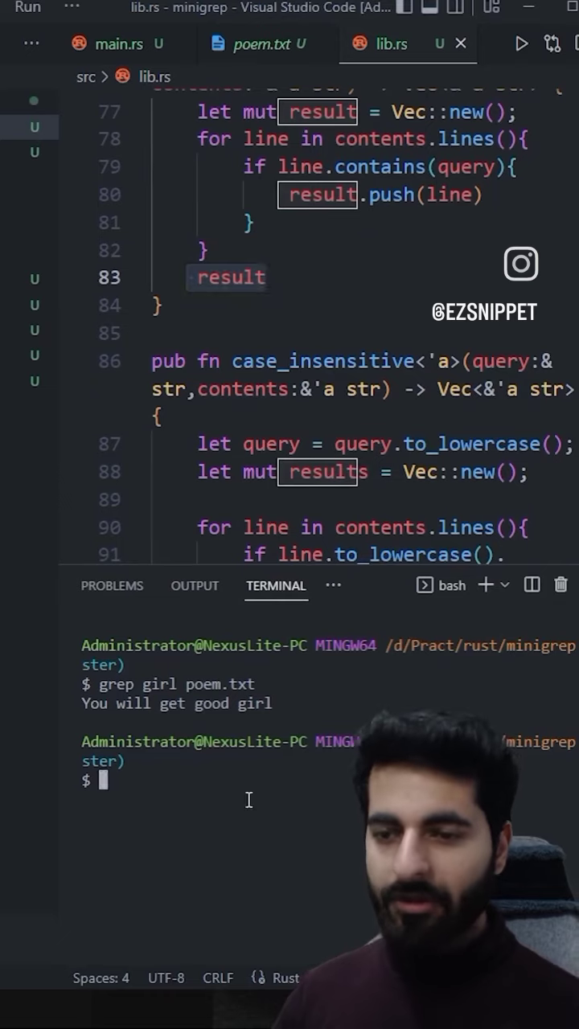
text(cargo run girl)
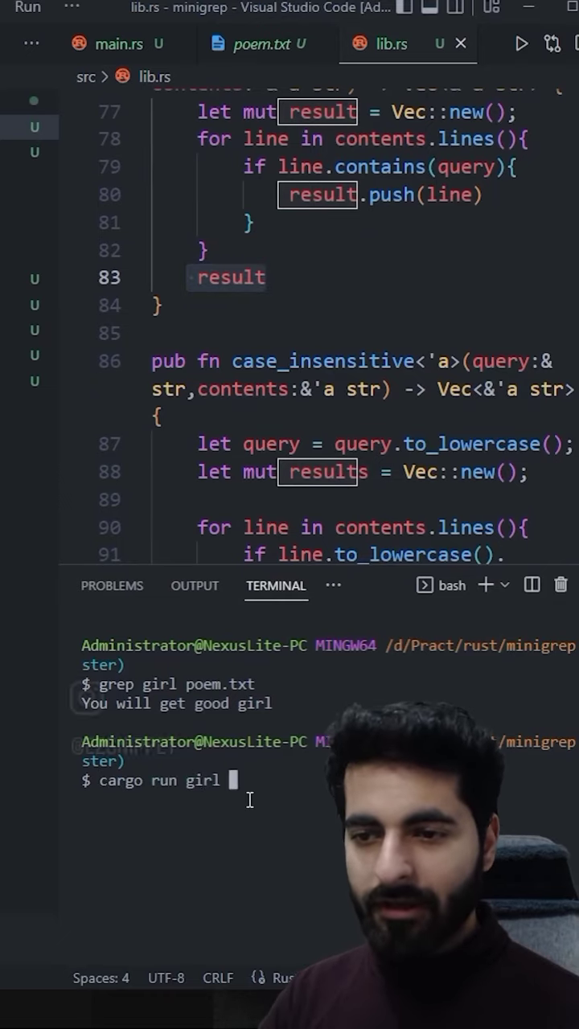
text(poem.txt)
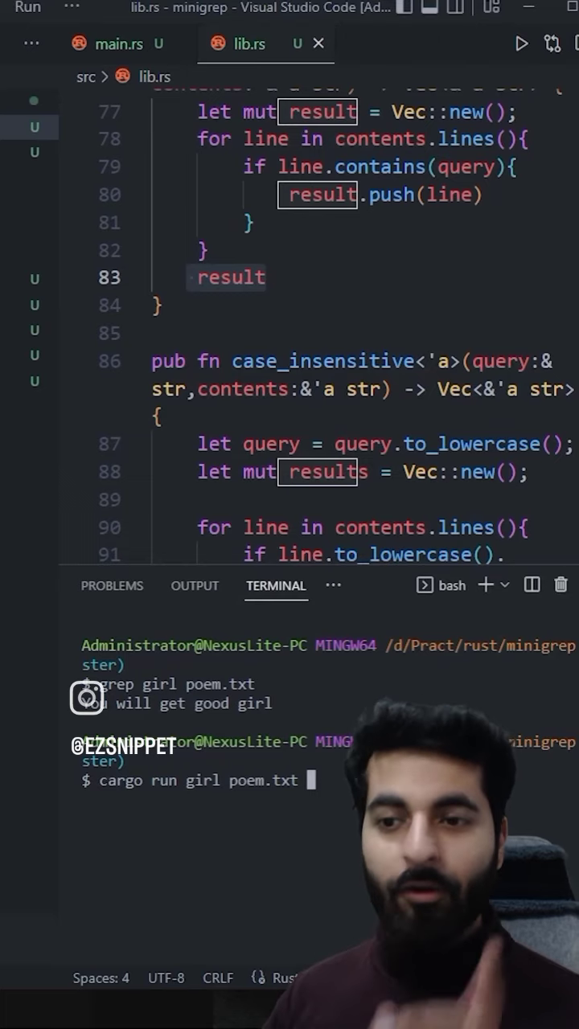